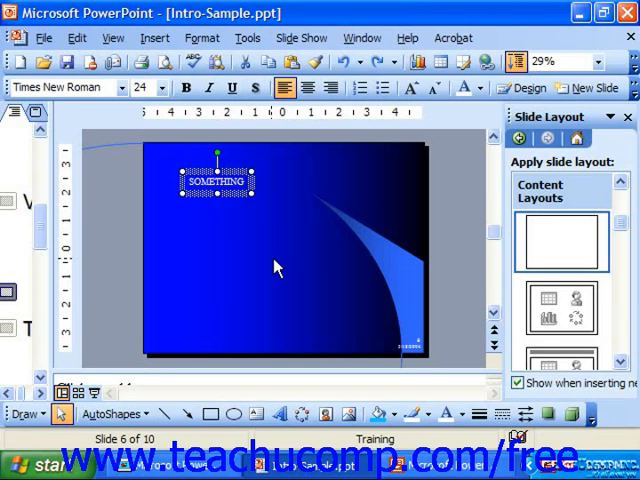
{"action": "mouse_move", "coordinate": [230, 195]}
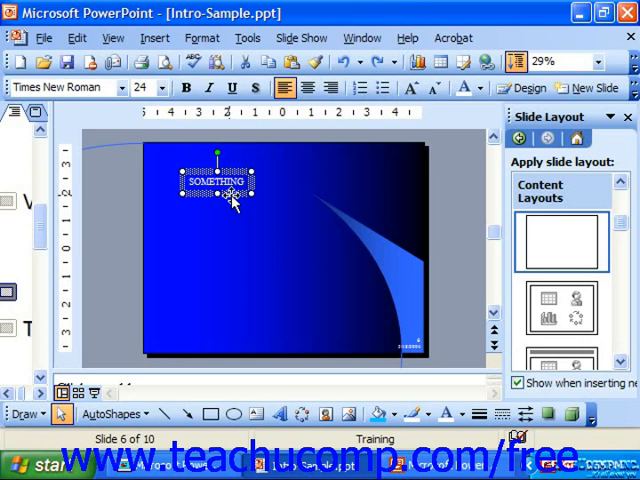
{"action": "mouse_move", "coordinate": [242, 230]}
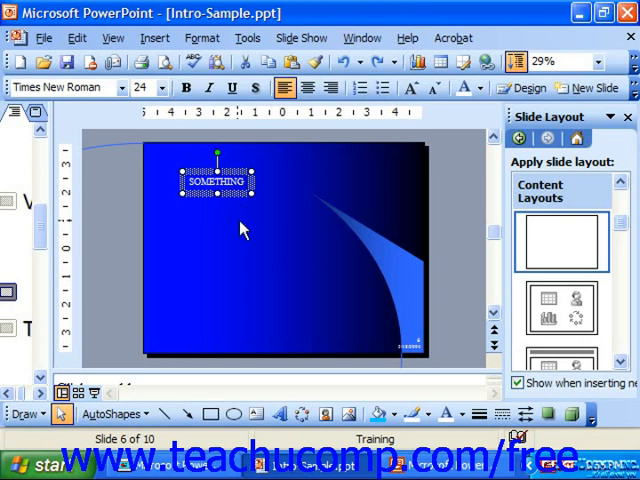